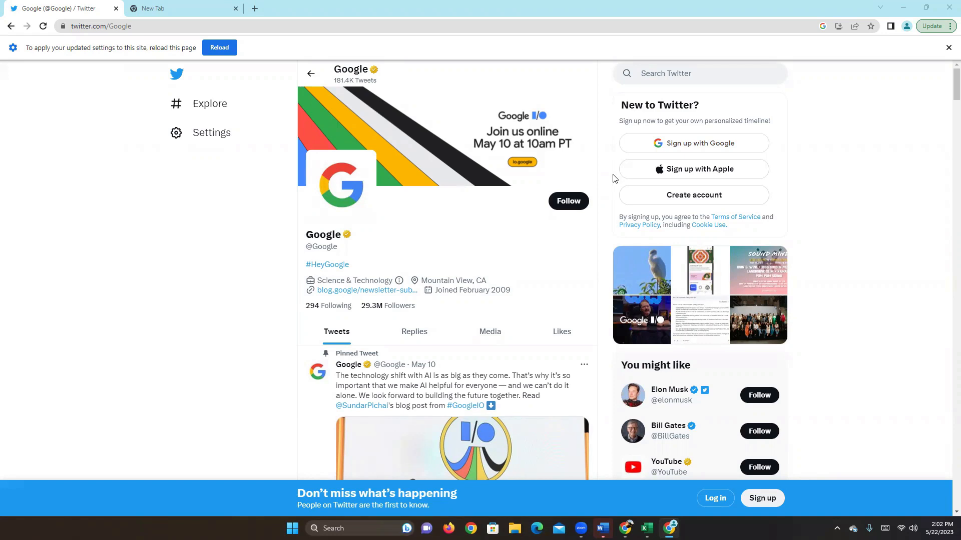
mouse_move(463, 186)
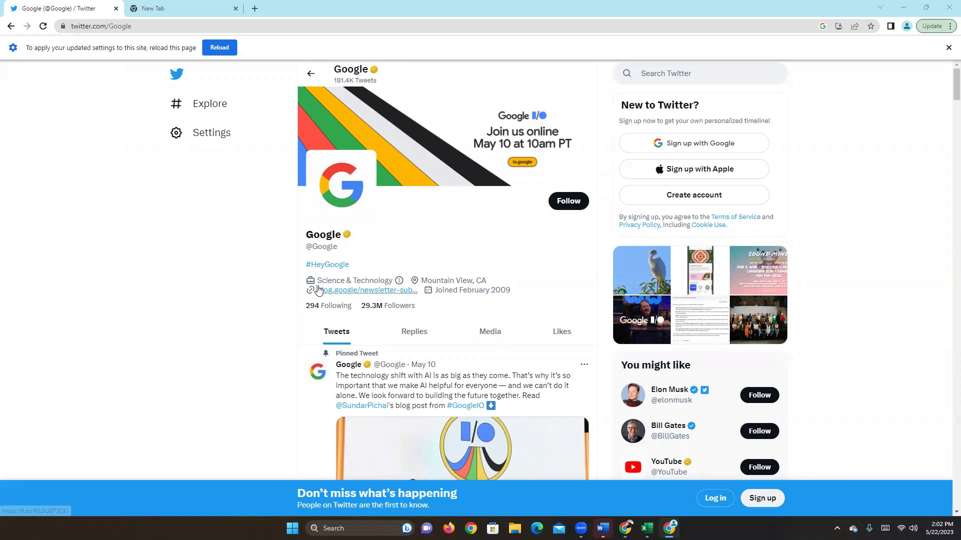
mouse_move(113, 201)
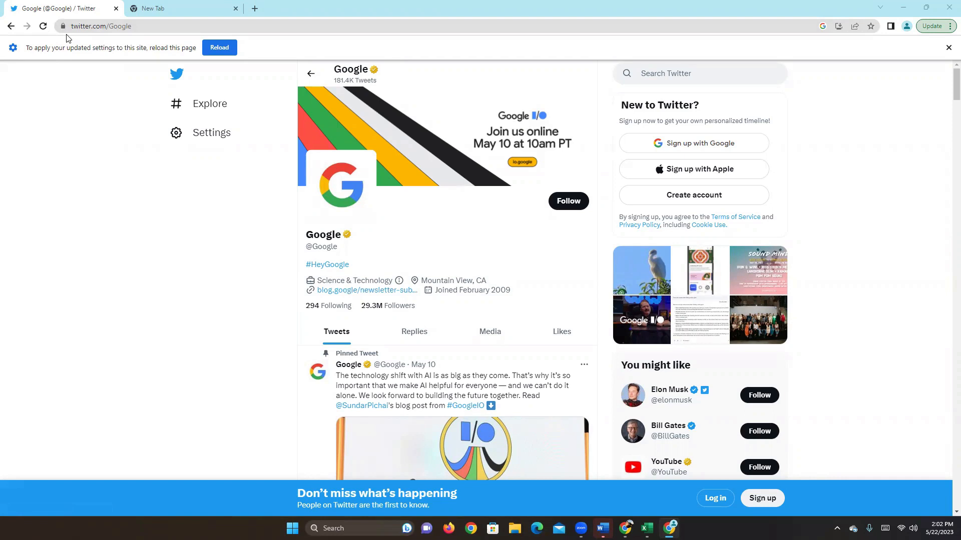
Set Pop-ups and redirects to Allow in twitter.com's site settings, then return to the Twitter tab.
left_click(63, 26)
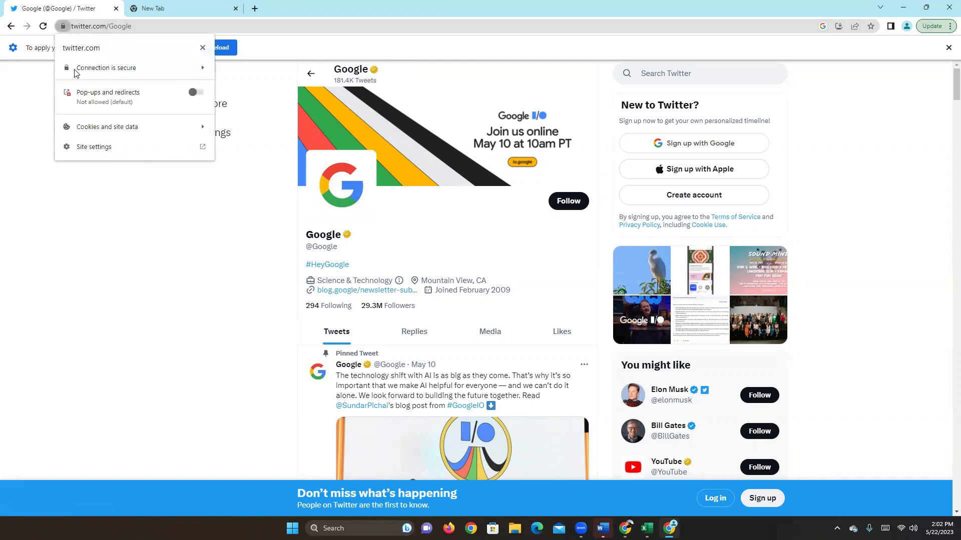
left_click(93, 147)
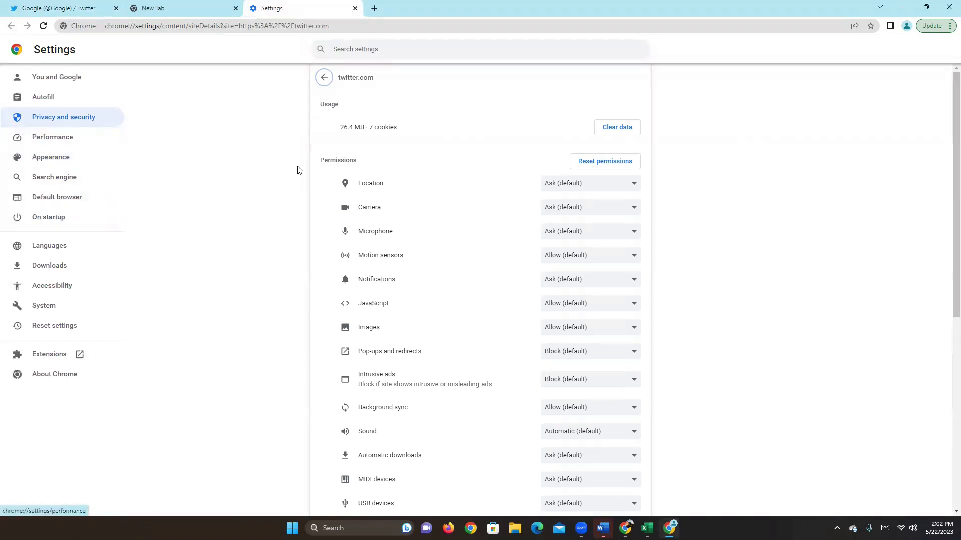
mouse_move(343, 354)
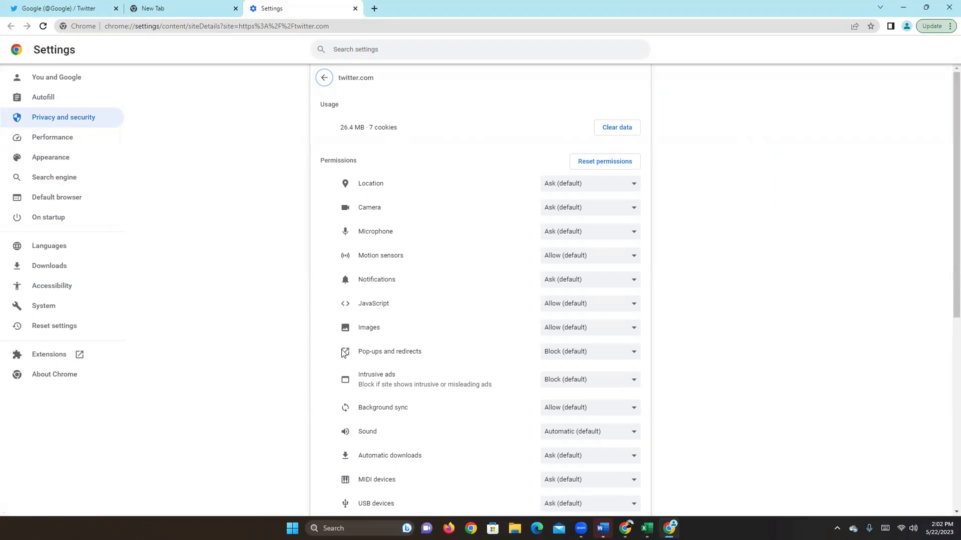
mouse_move(398, 360)
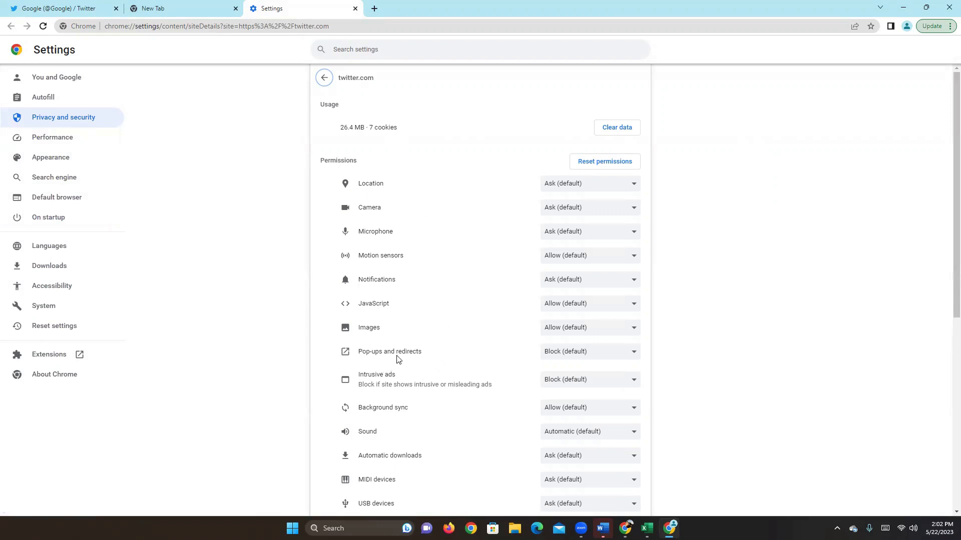
mouse_move(582, 366)
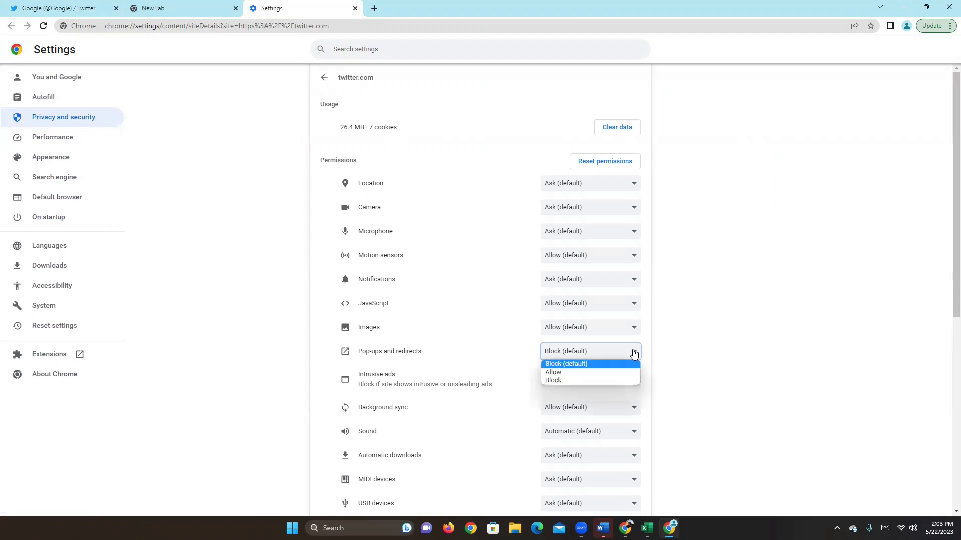
left_click(552, 372)
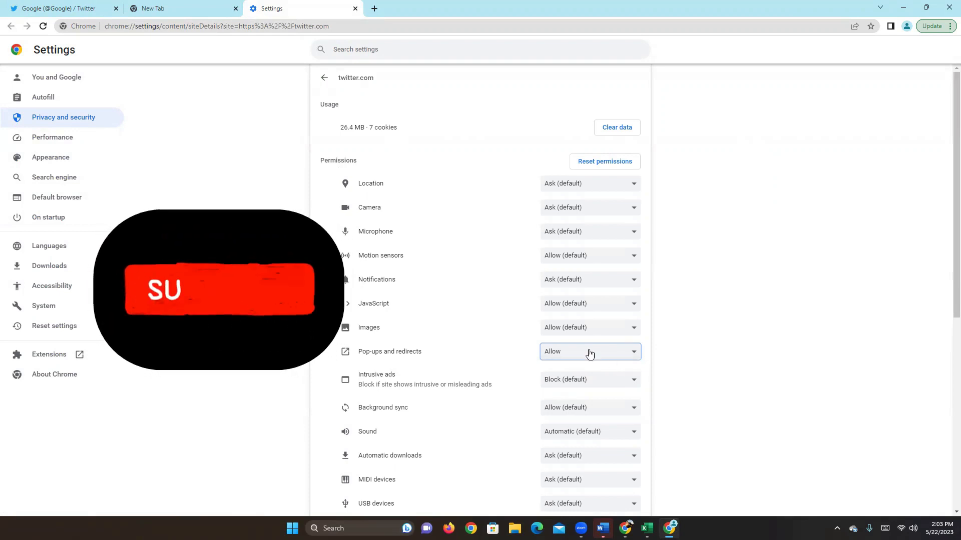
left_click(58, 8)
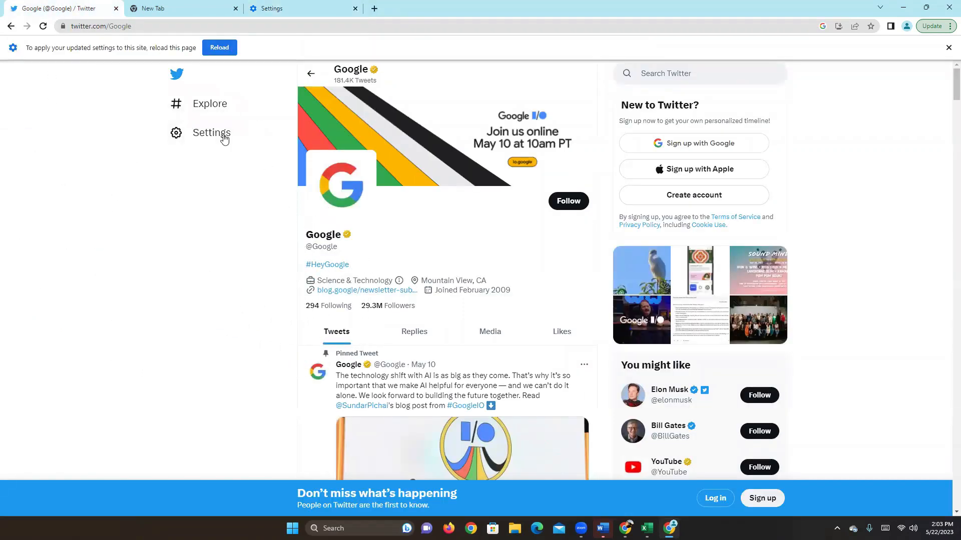
Switch to the New Tab showing the Google search page.
left_click(61, 26)
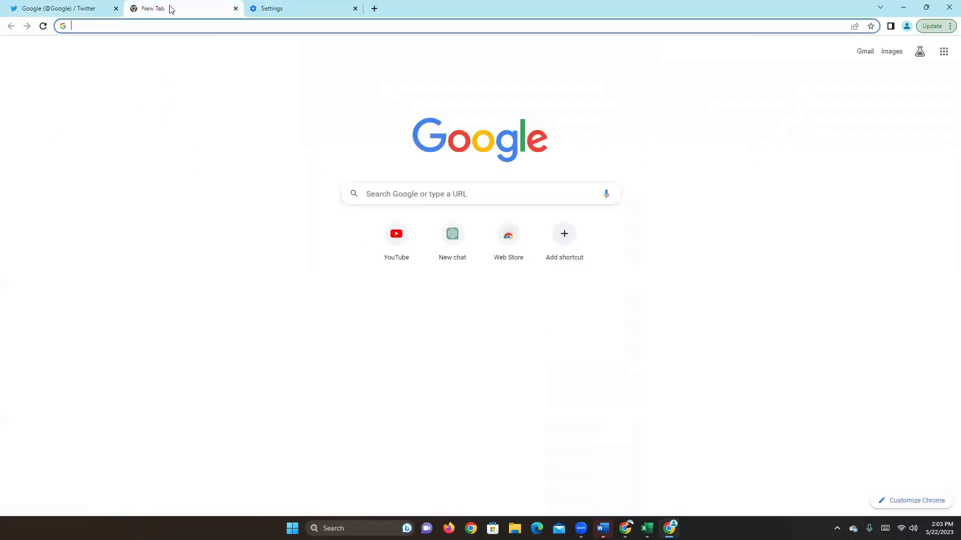
mouse_move(237, 126)
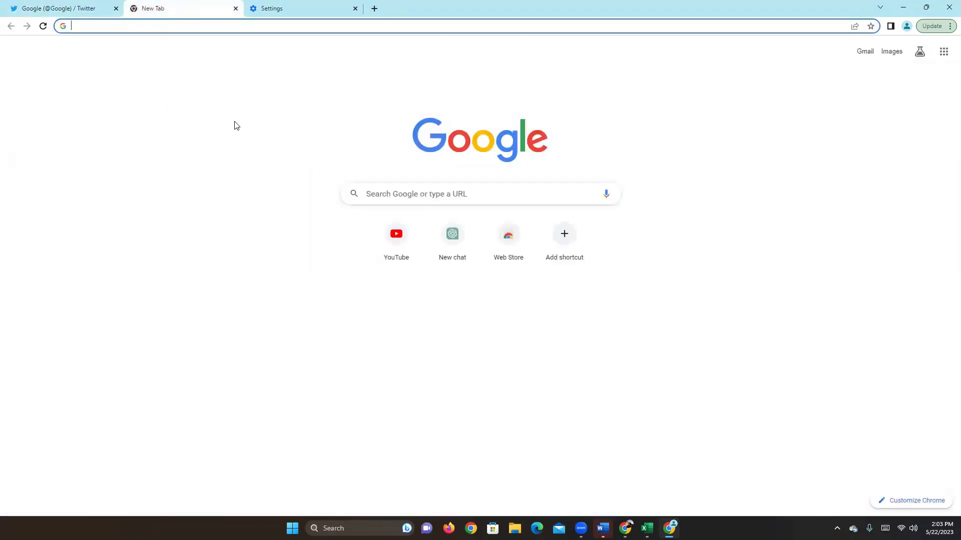
mouse_move(241, 139)
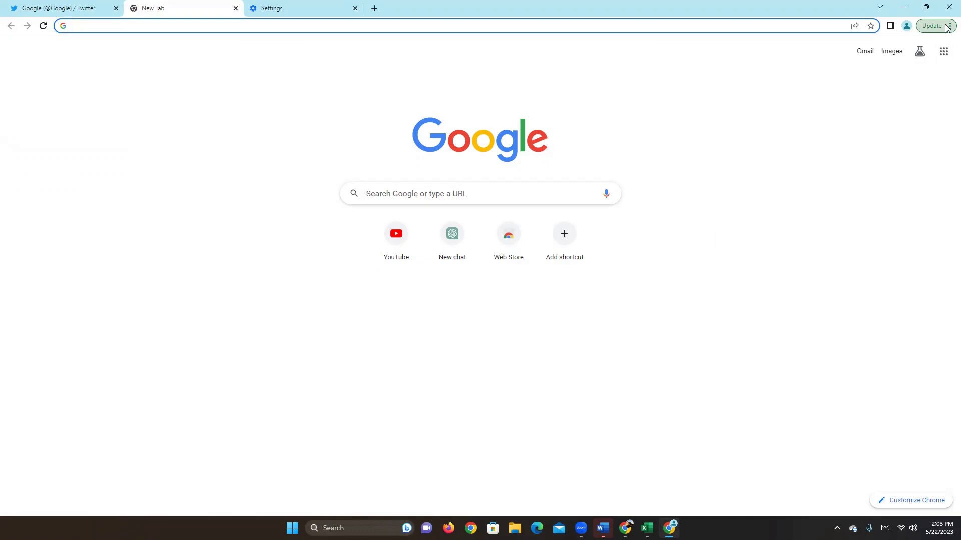
Open Chrome Settings from the three-dot menu.
left_click(949, 25)
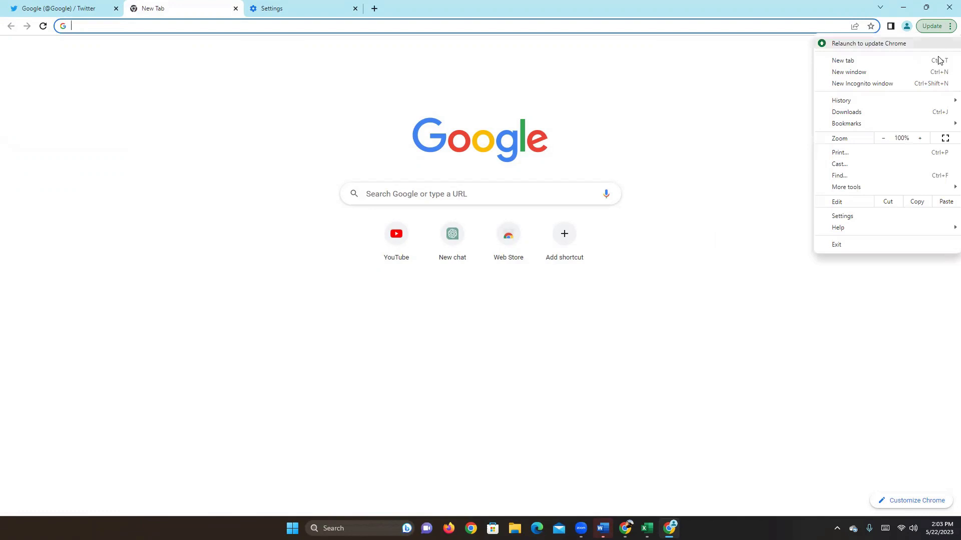
mouse_move(857, 221)
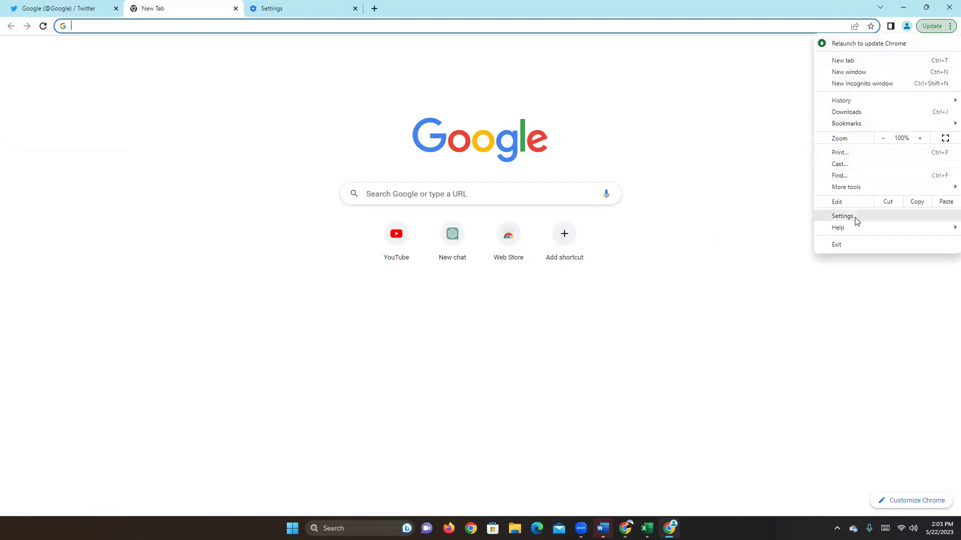
left_click(842, 215)
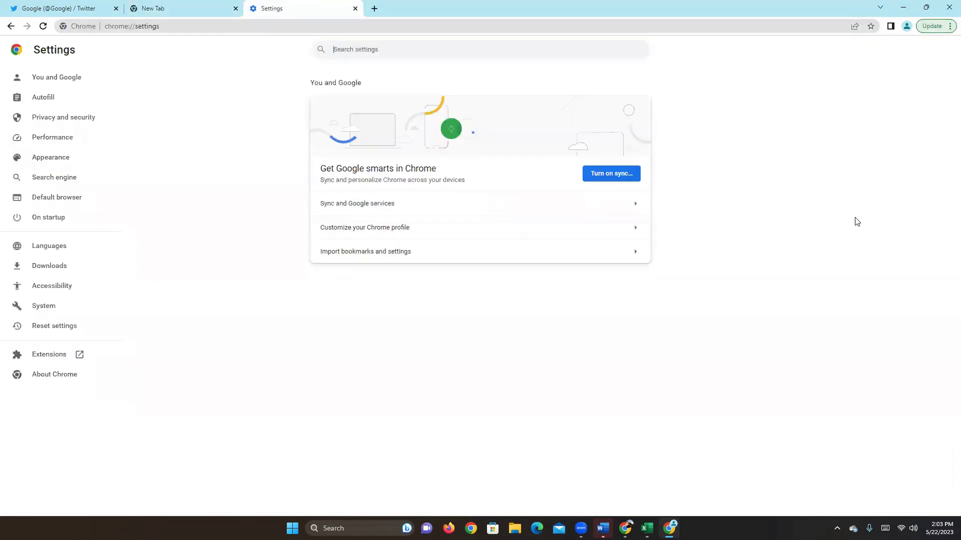
mouse_move(209, 168)
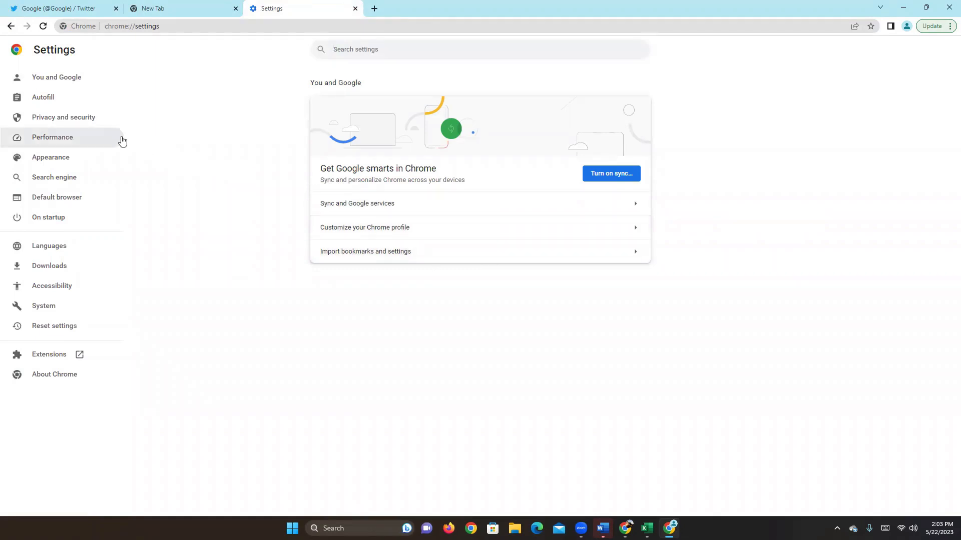
mouse_move(84, 121)
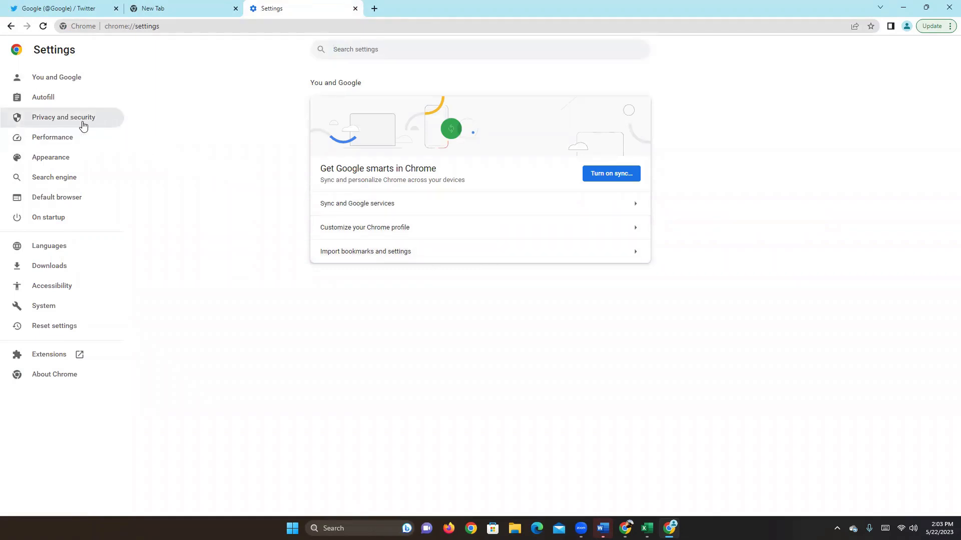
Go to Privacy and security site settings and scroll to the content settings.
left_click(64, 117)
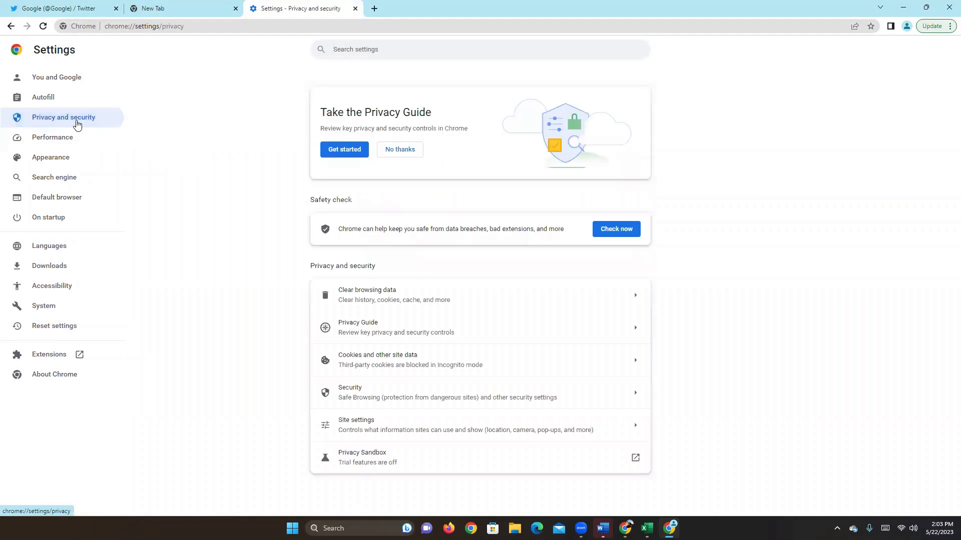
mouse_move(495, 335)
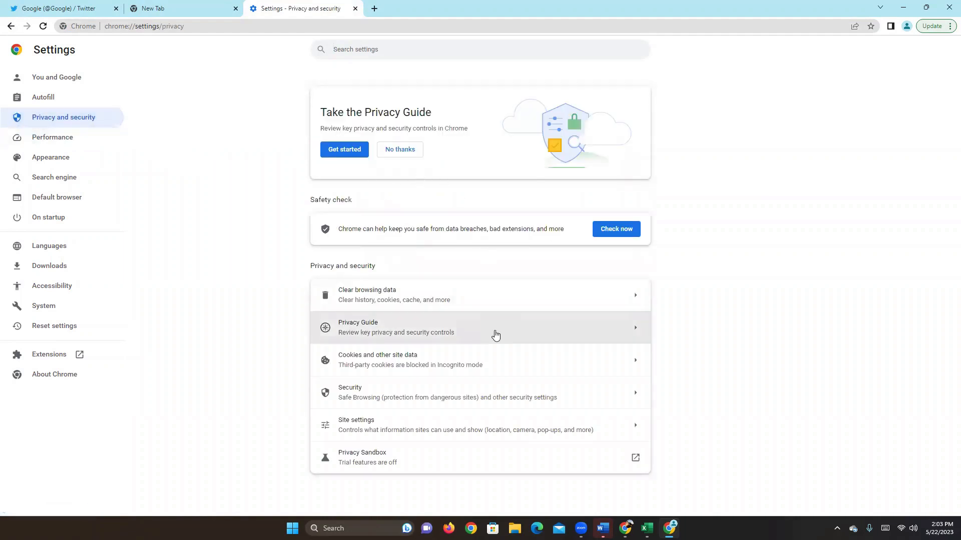
mouse_move(465, 433)
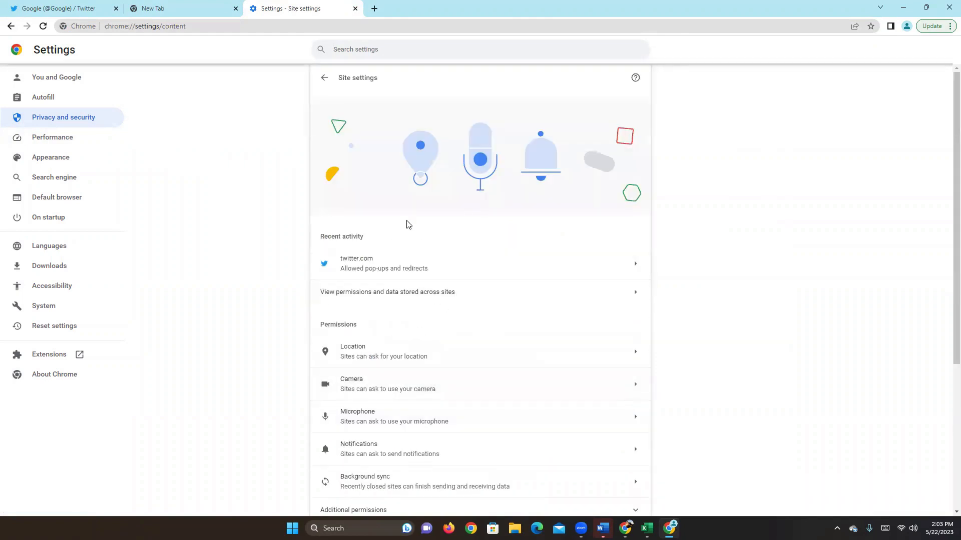
scroll("down", 3)
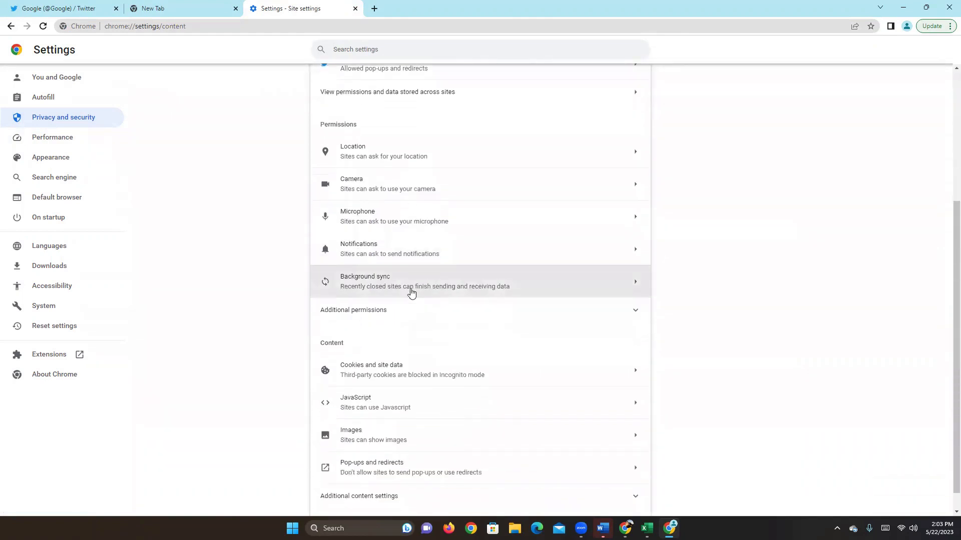
scroll("down", 3)
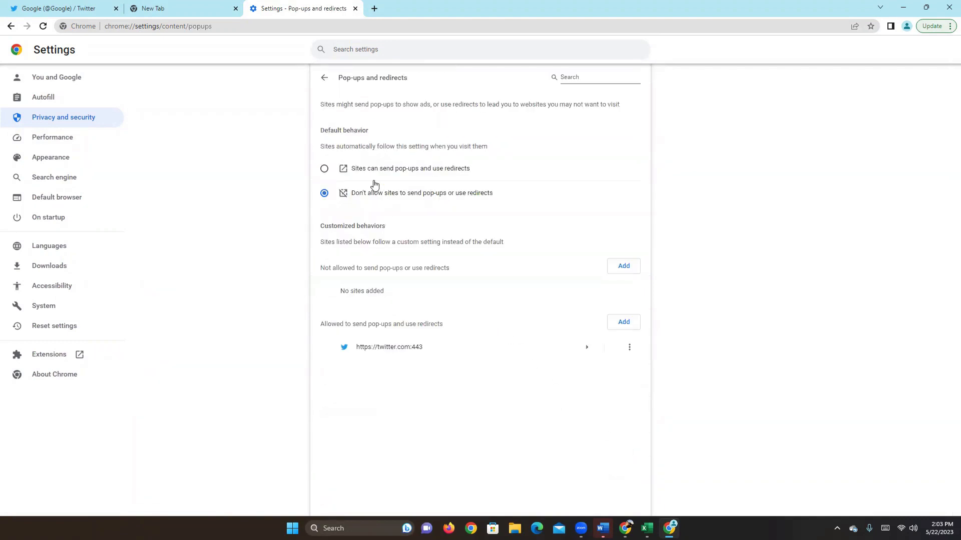
mouse_move(358, 181)
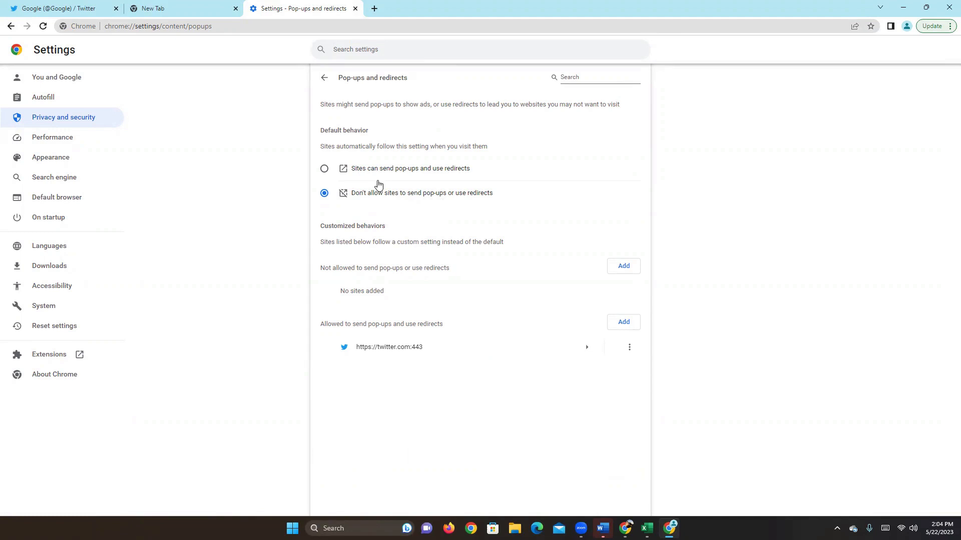
mouse_move(407, 178)
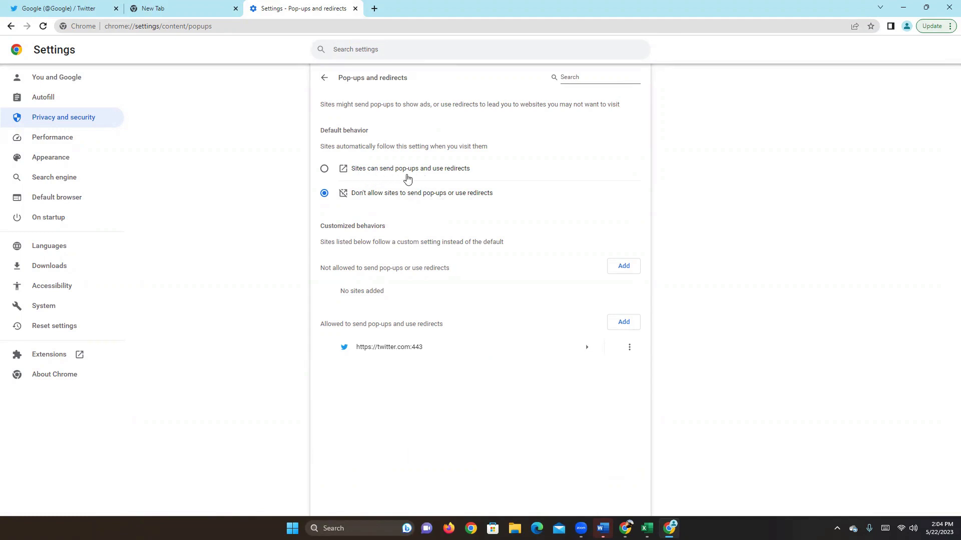
mouse_move(373, 185)
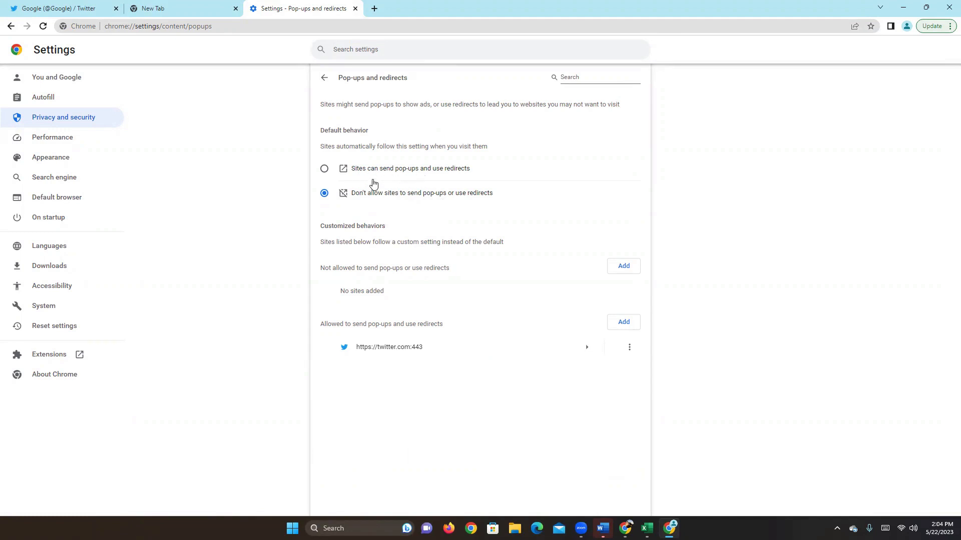
Select 'Sites can send pop-ups and use redirects' as the default.
left_click(324, 169)
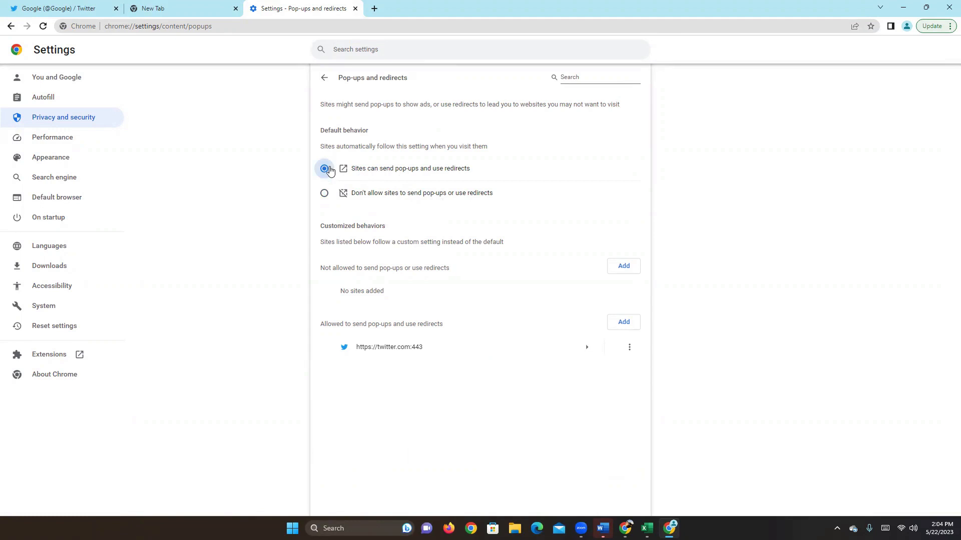
Select 'Don't allow sites to send pop-ups or use redirects' as the default.
left_click(324, 193)
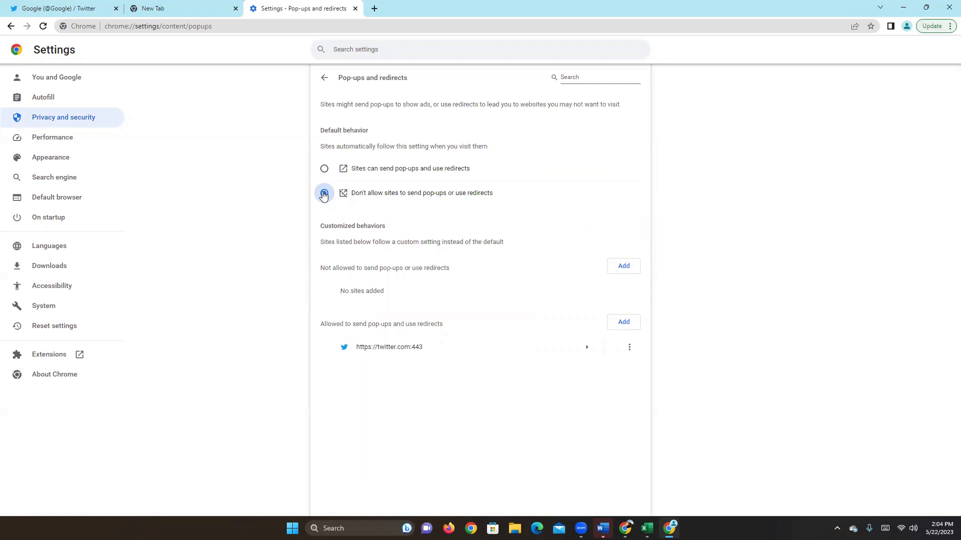
left_click(324, 194)
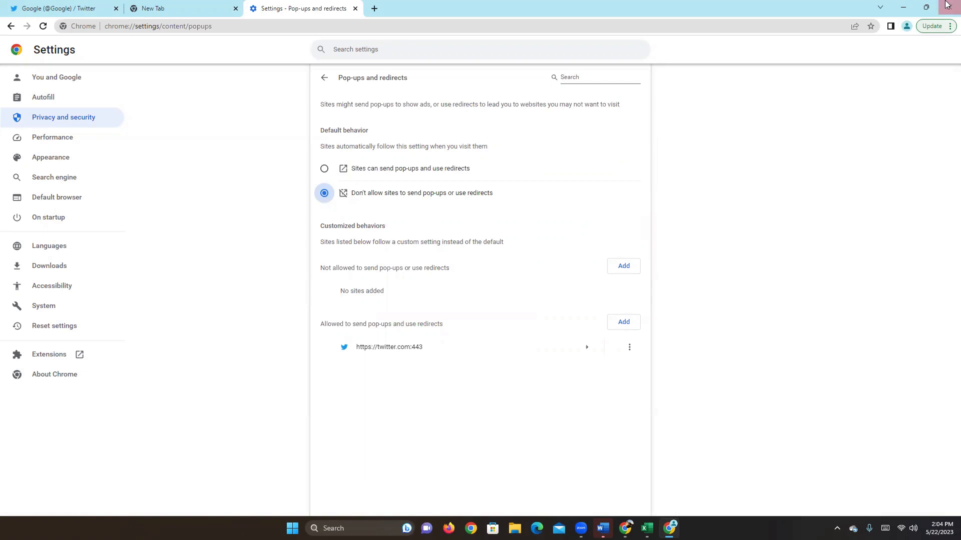